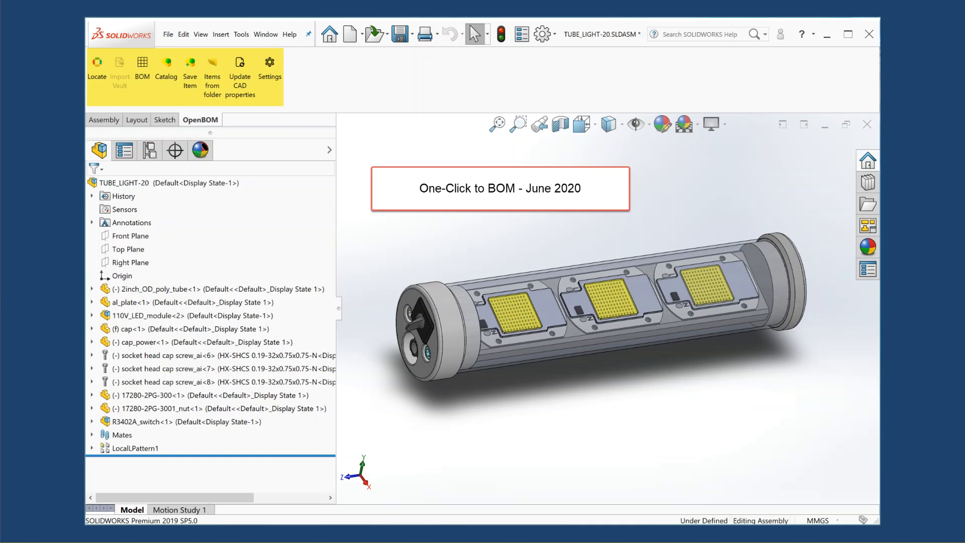
Create a Multi level BOM for TUBE_LIGHT-20 with default catalog Globe Electronics Catalog, and confirm.
left_click(269, 68)
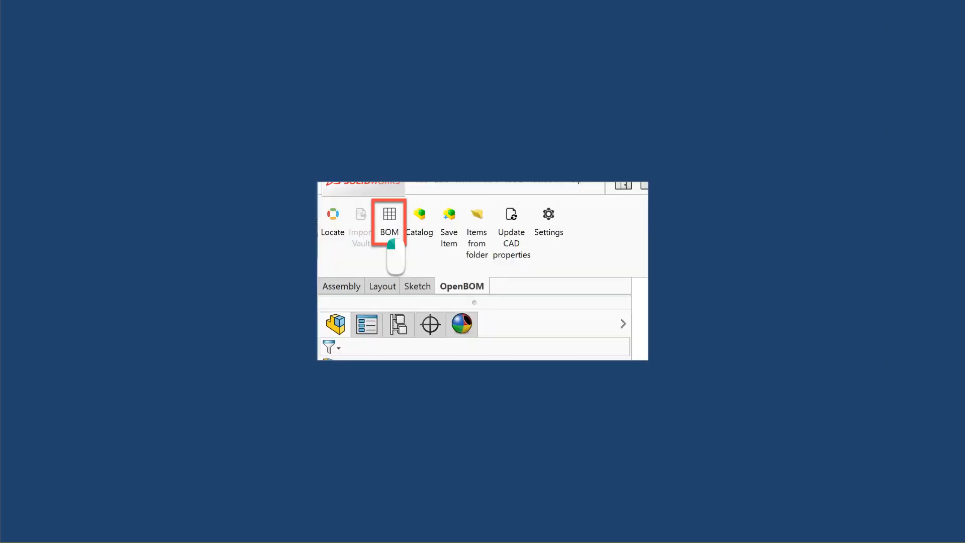
left_click(389, 222)
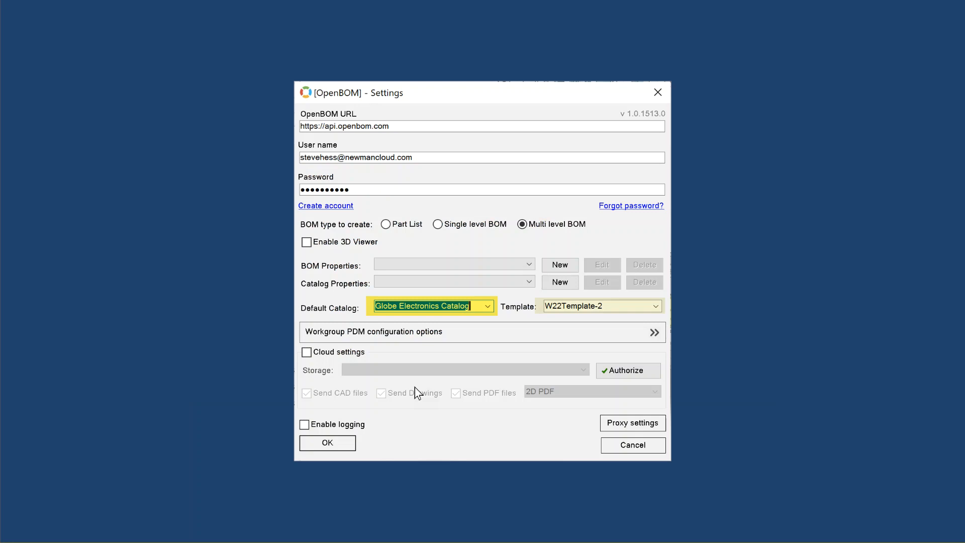
left_click(327, 442)
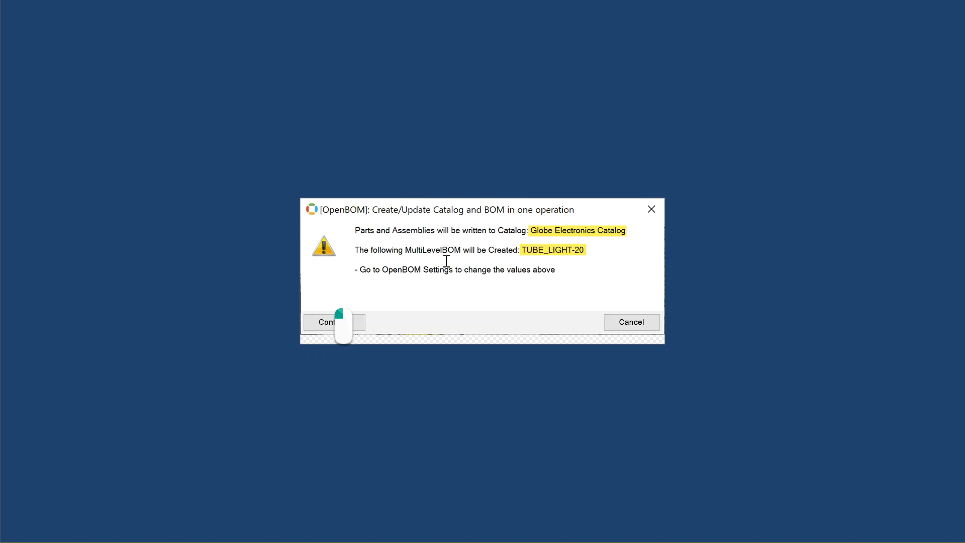
left_click(327, 322)
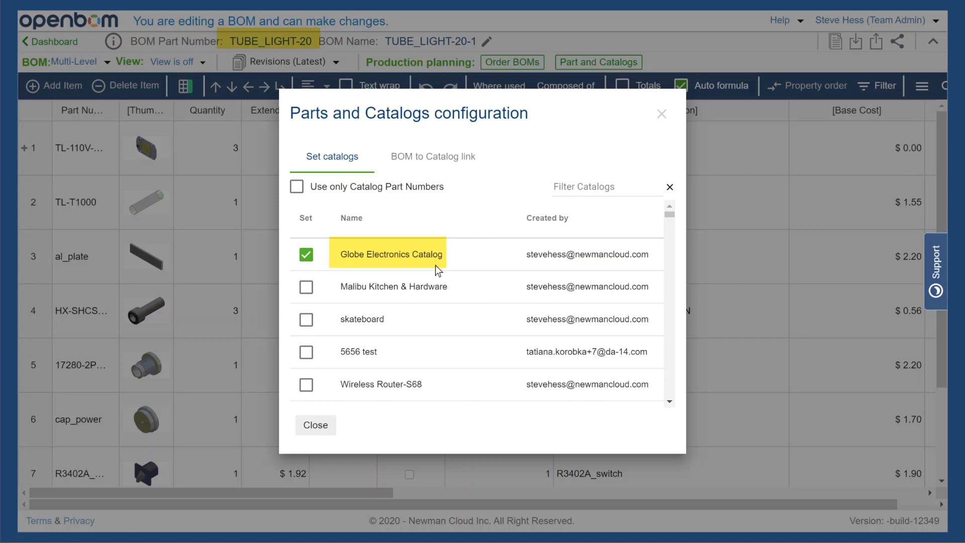